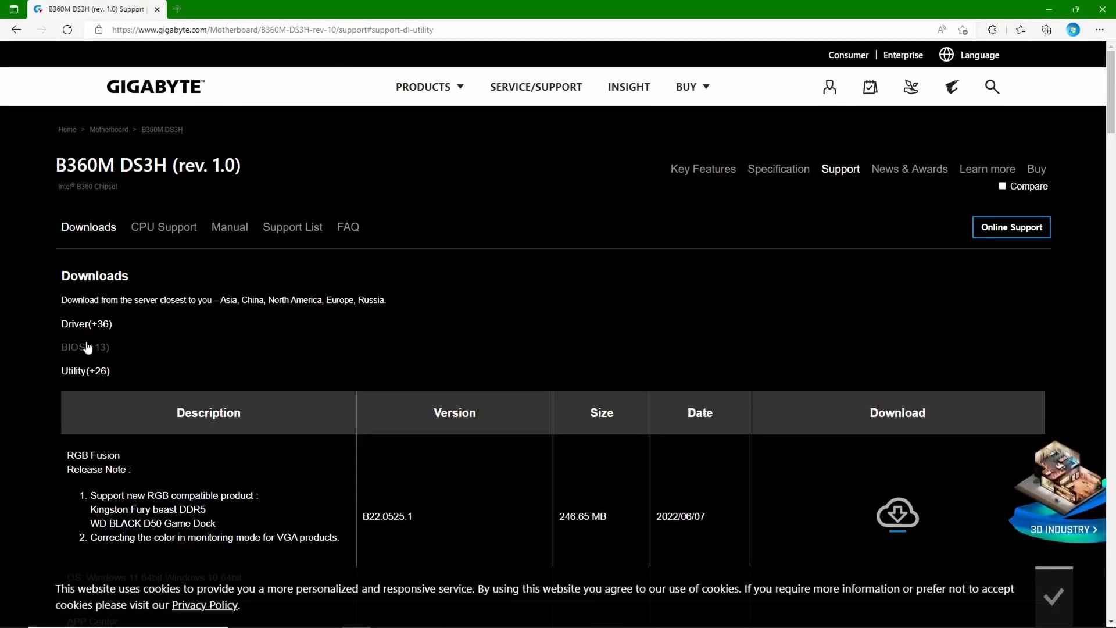
Download the F17 BIOS zip from the B360M DS3H support page's BIOS section
left_click(73, 348)
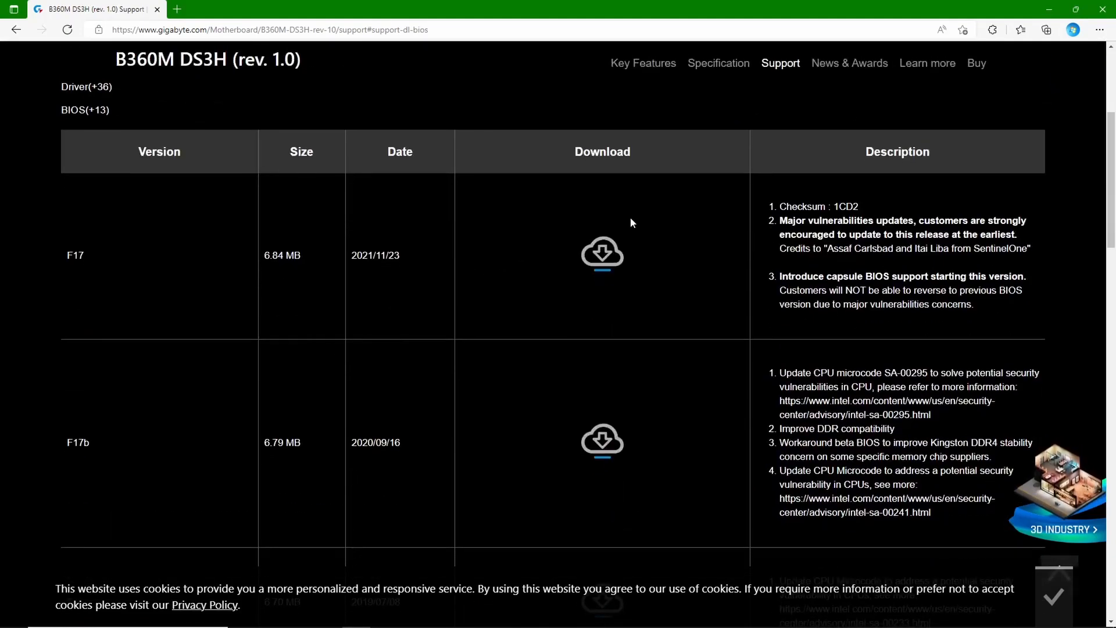
left_click(1045, 29)
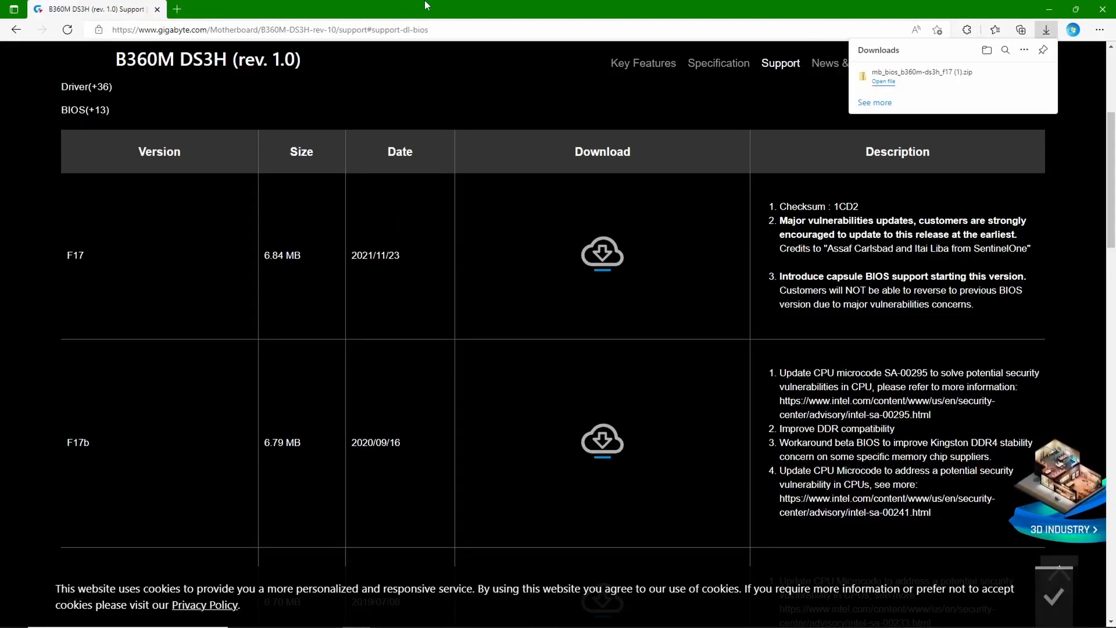
mouse_move(966, 61)
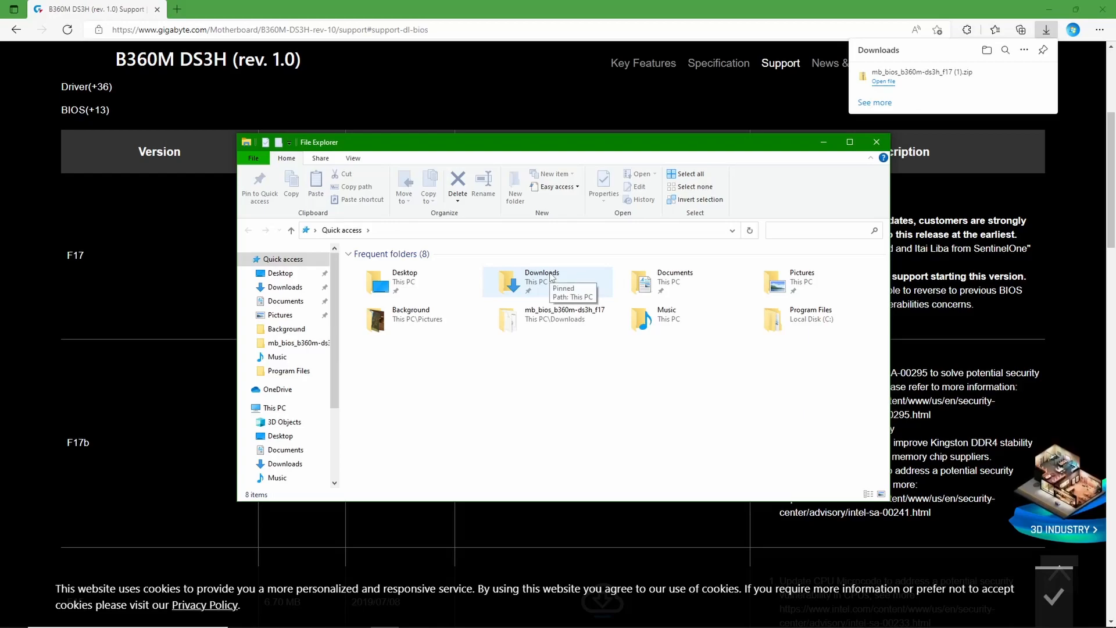
View the contents of mb_bios_b360m-ds3h_f17 (1).zip in Downloads: autoexec.bat, B36MDS3H.F17, Efiflash.exe, readme.txt
double_click(541, 282)
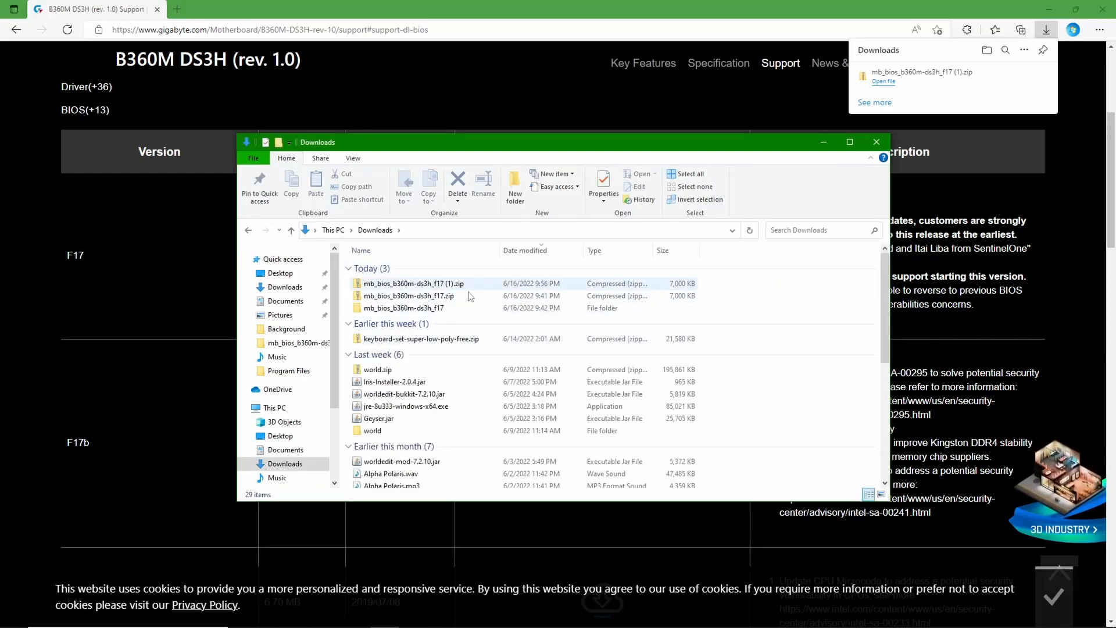
double_click(410, 283)
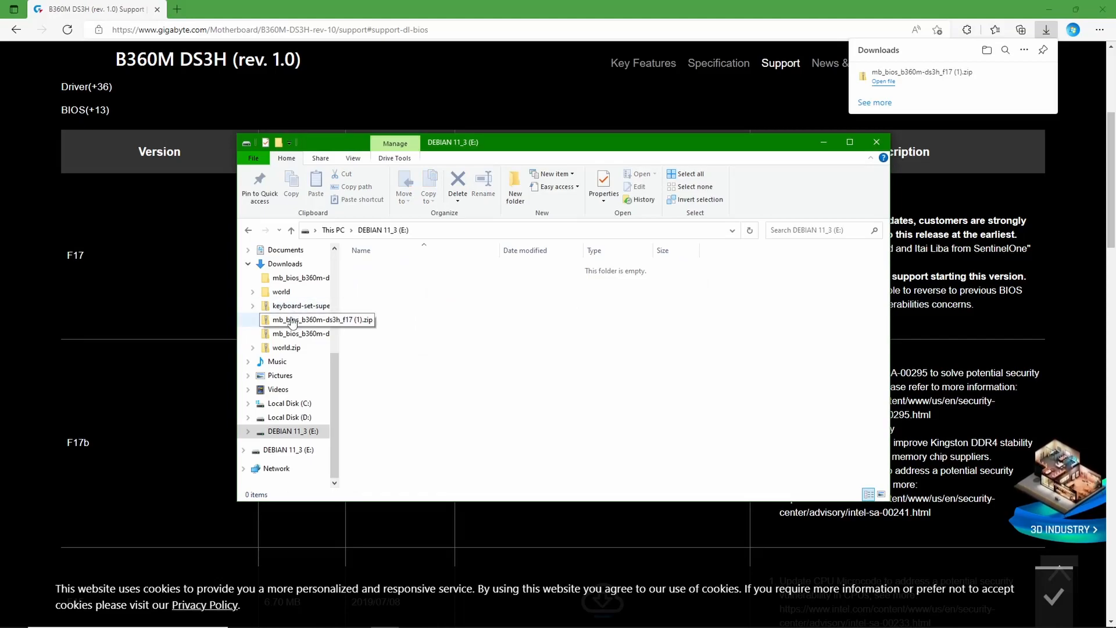
double_click(318, 319)
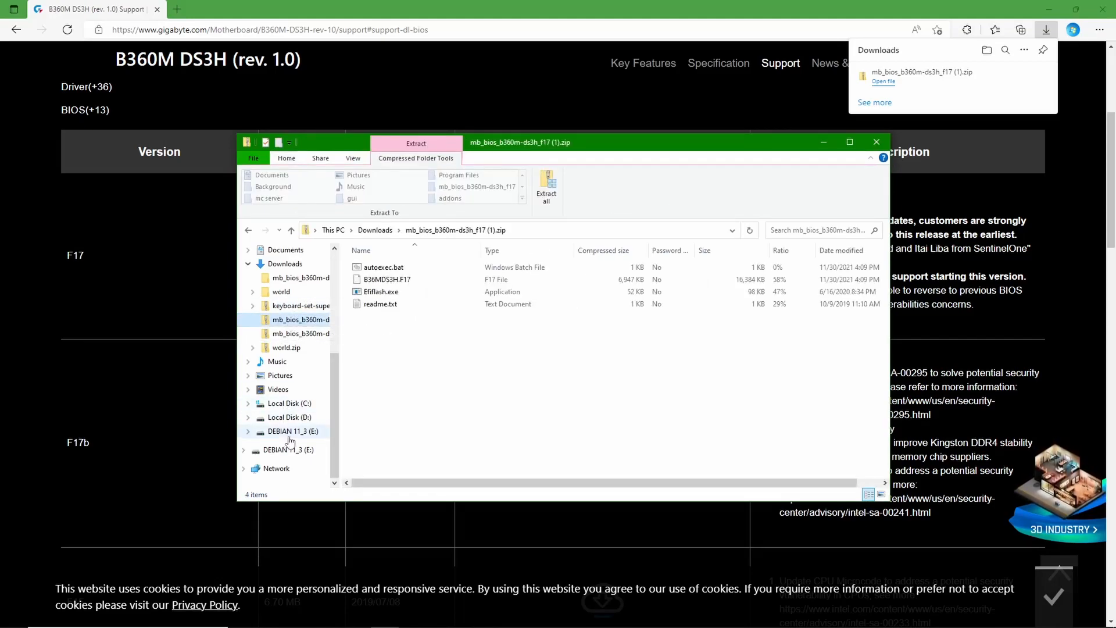
Quick-format the DEBIAN 11_3 (E:) USB drive as FAT32 with volume label bios
right_click(288, 430)
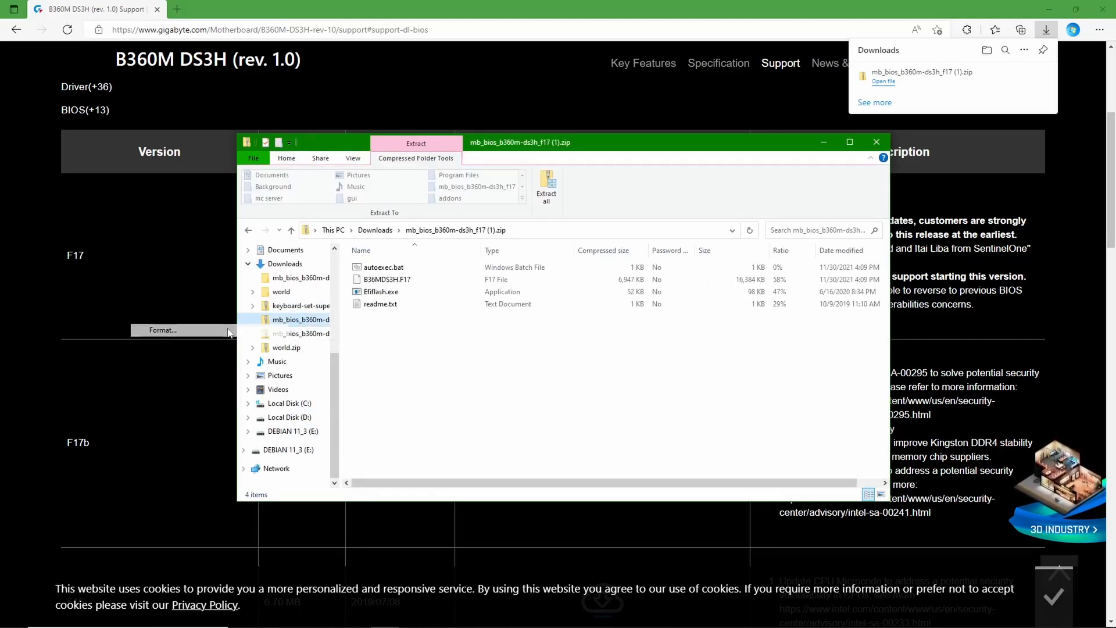
left_click(162, 329)
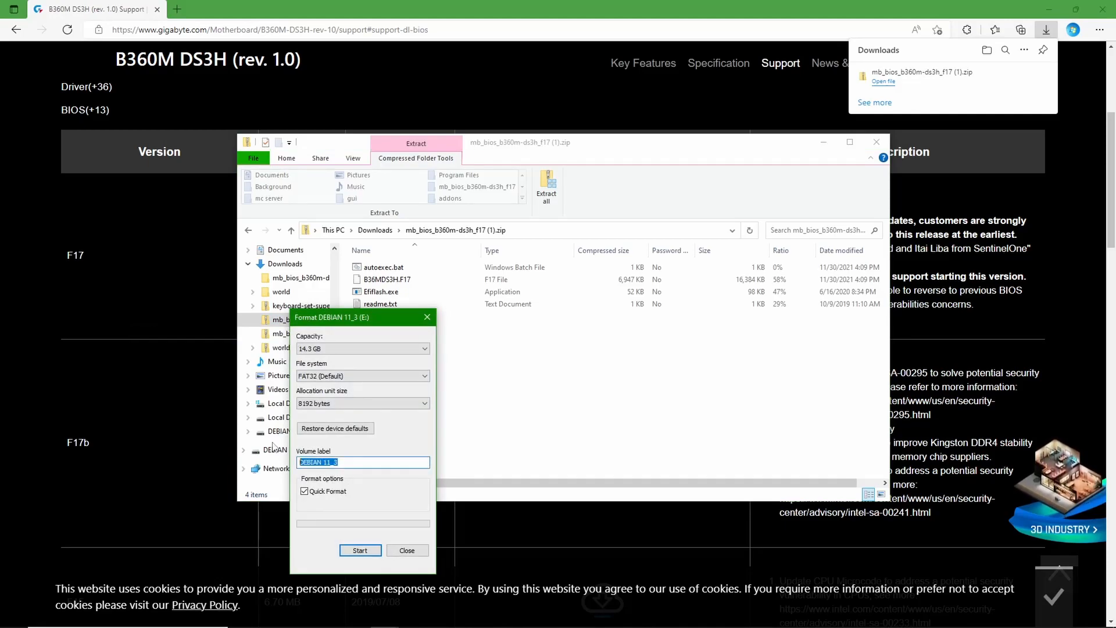
left_click(359, 550)
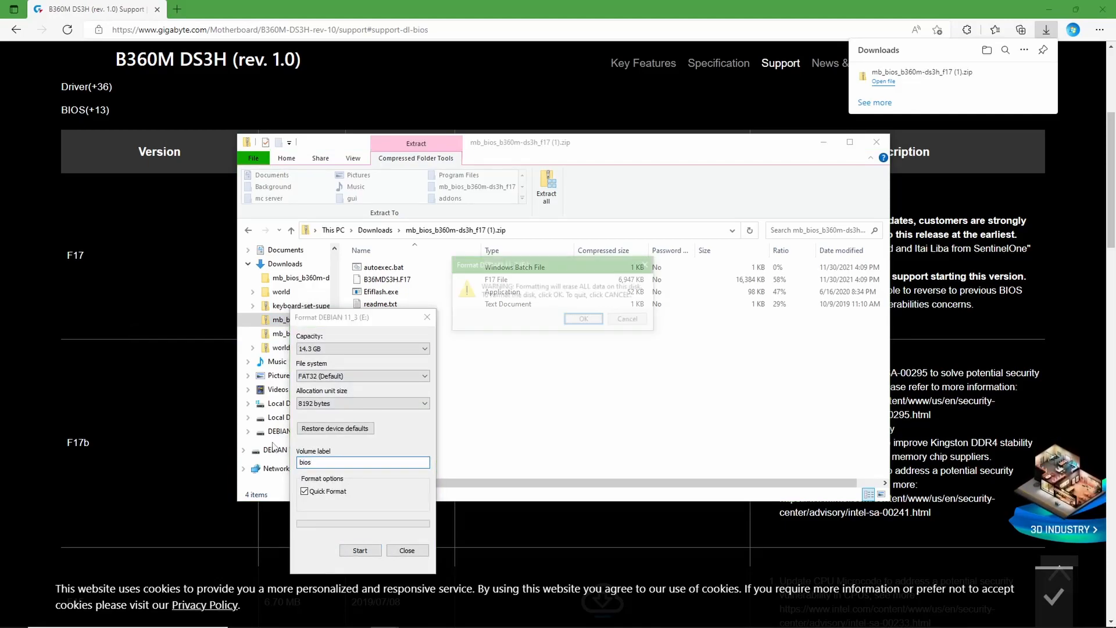
left_click(583, 319)
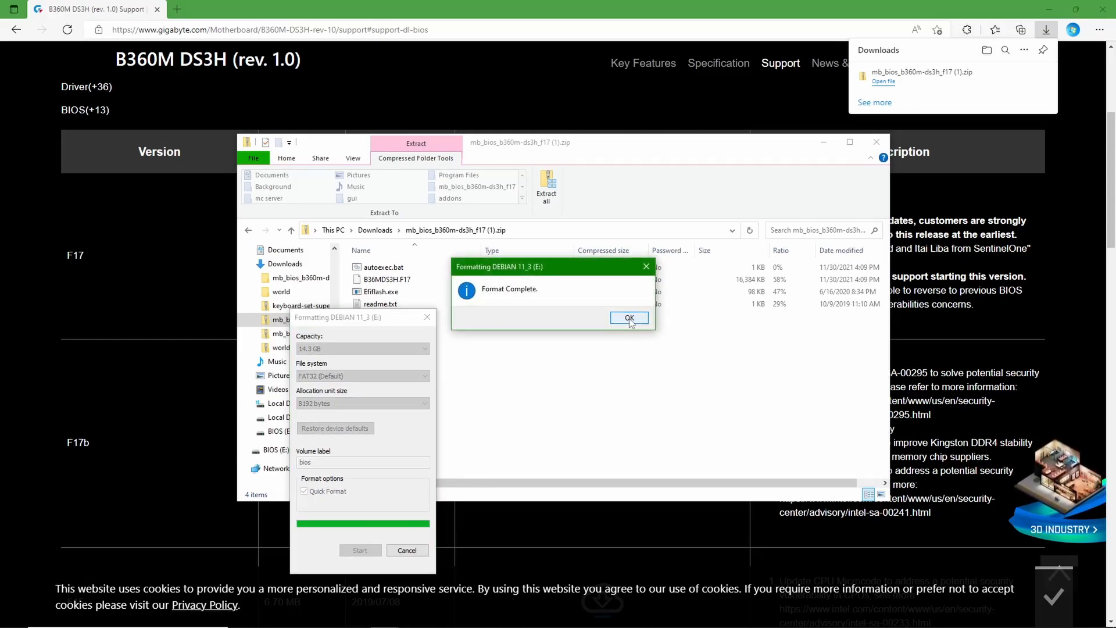
left_click(629, 317)
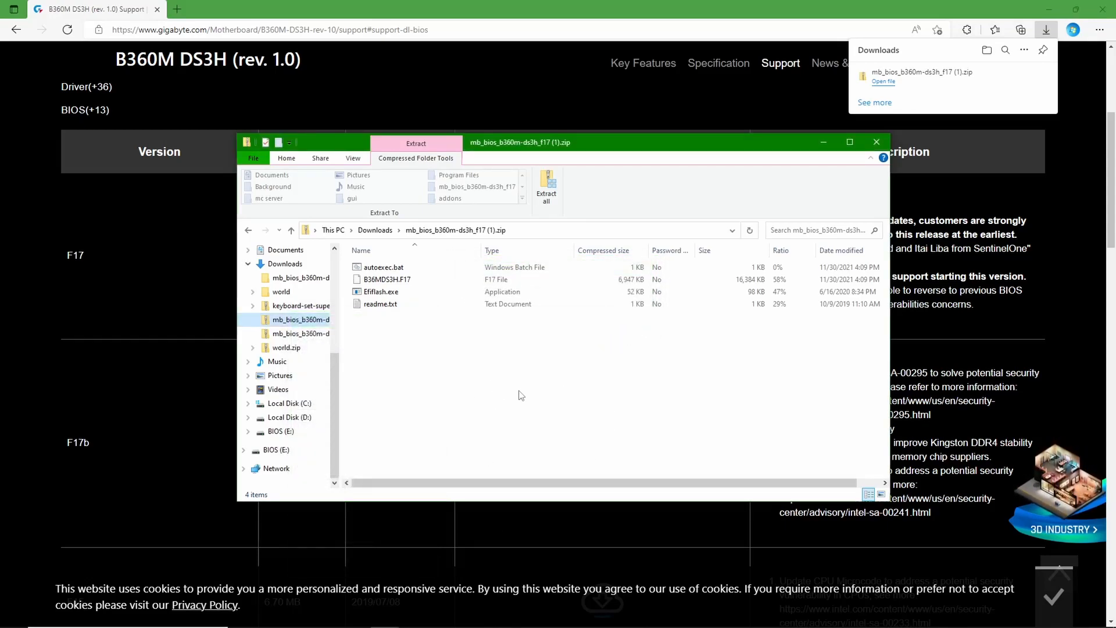
mouse_move(372, 418)
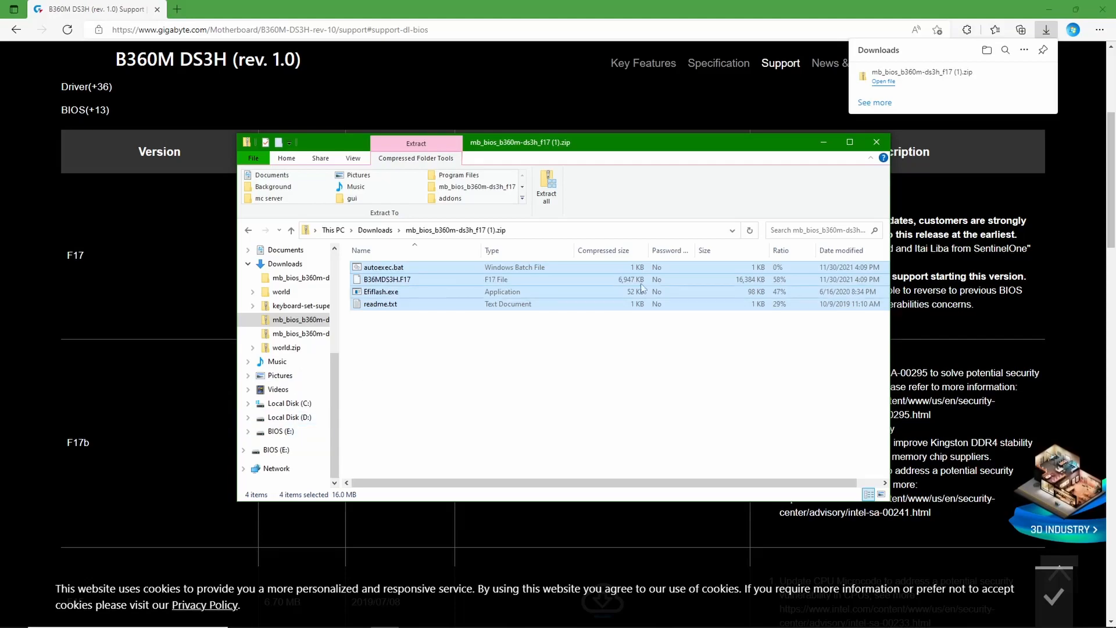
Copy the four BIOS files onto BIOS (E:), verify them on the drive, and close File Explorer
left_click(546, 188)
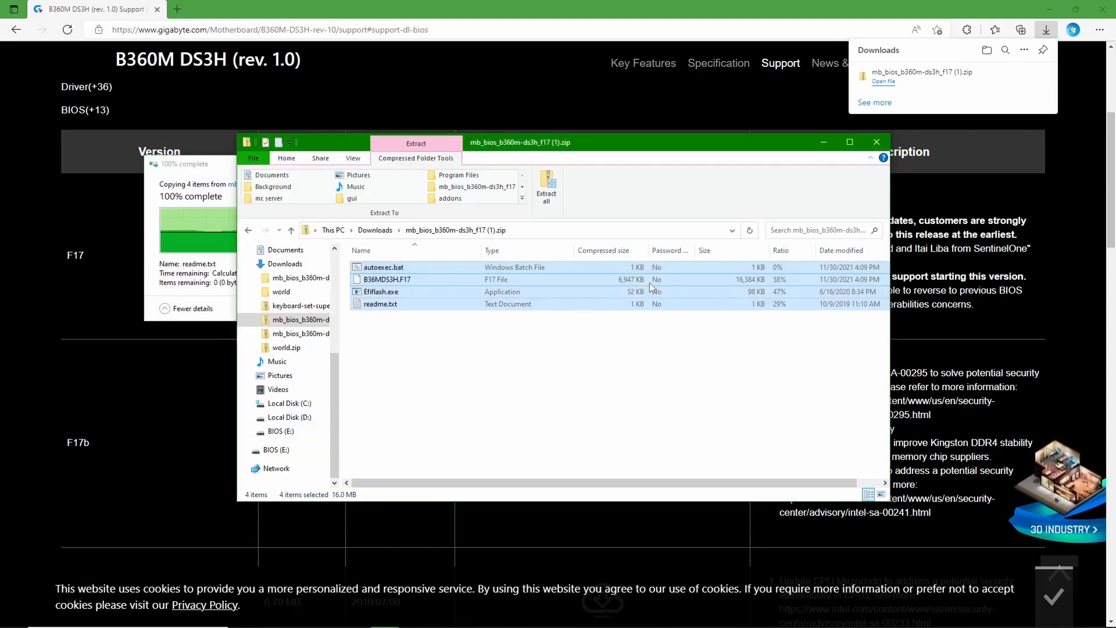
left_click(280, 430)
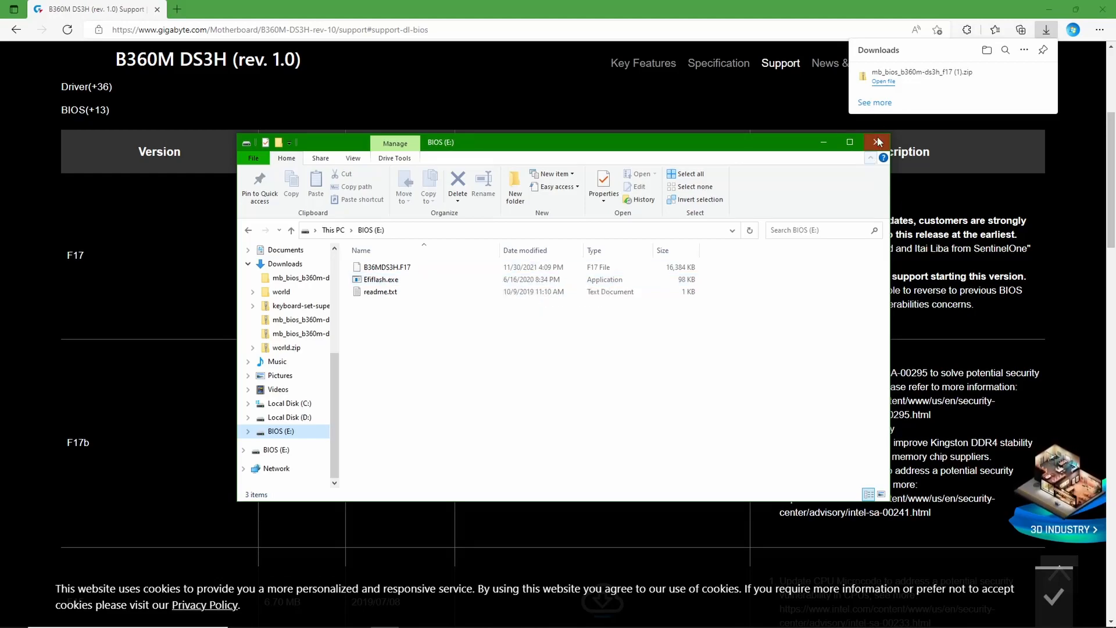
left_click(876, 141)
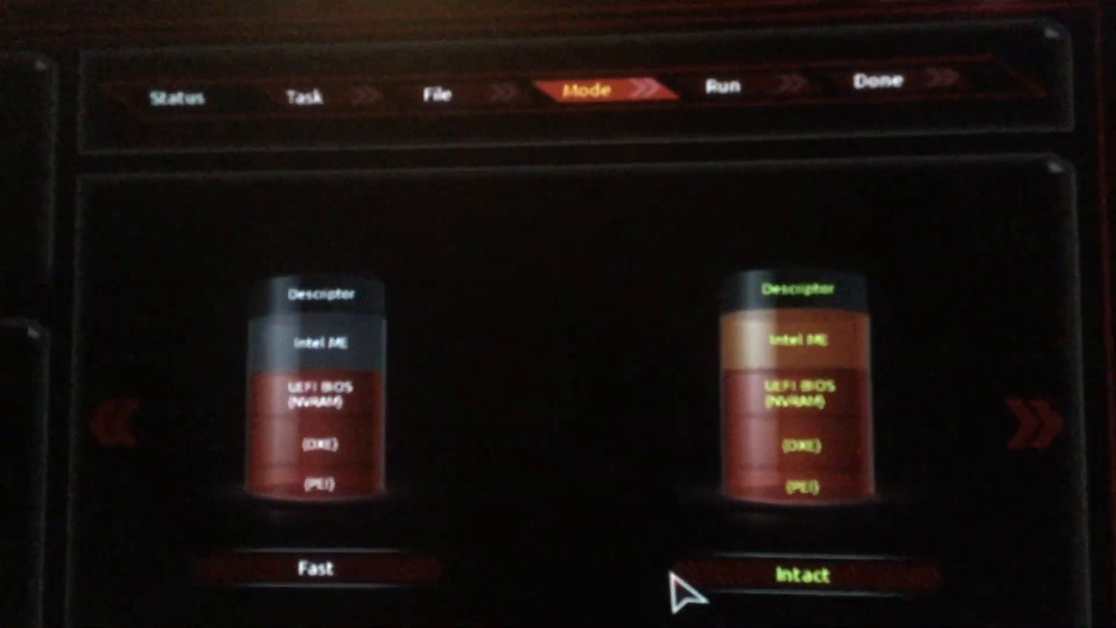
Start flashing the F17 BIOS in Q-Flash's Intact mode
left_click(800, 575)
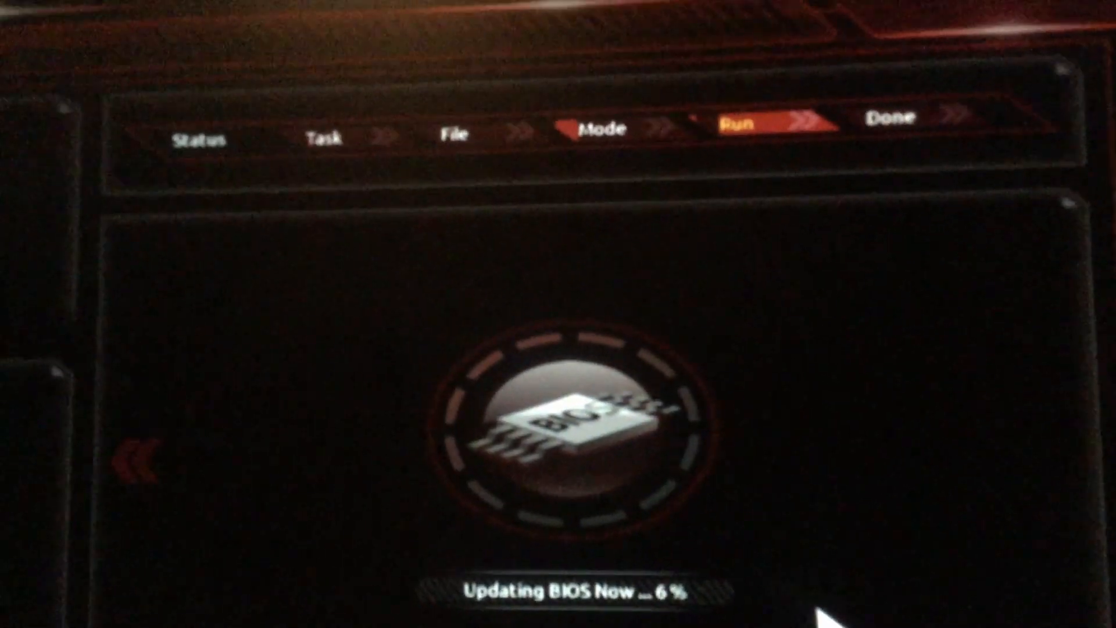